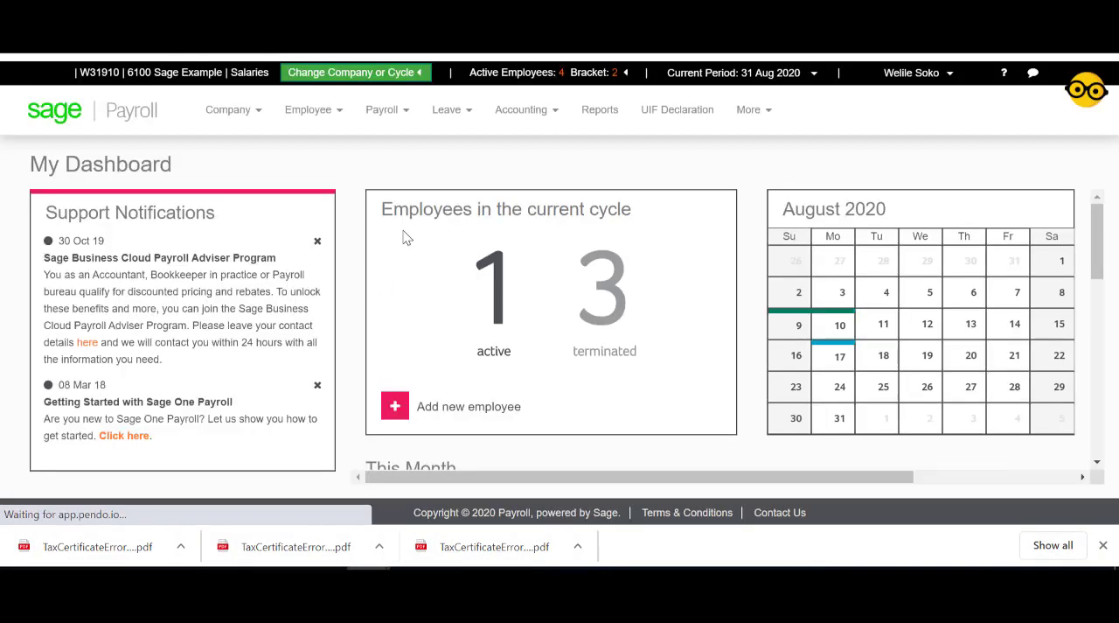
Choose the Validation Report under Tax Reconciliation in the Reports list
click(600, 109)
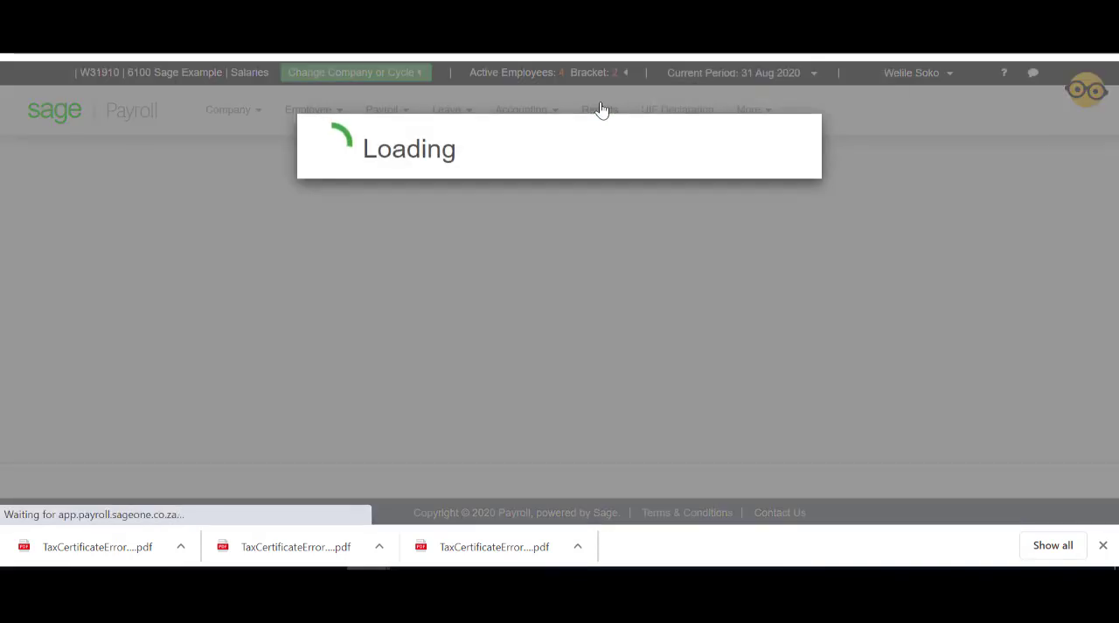
click(600, 109)
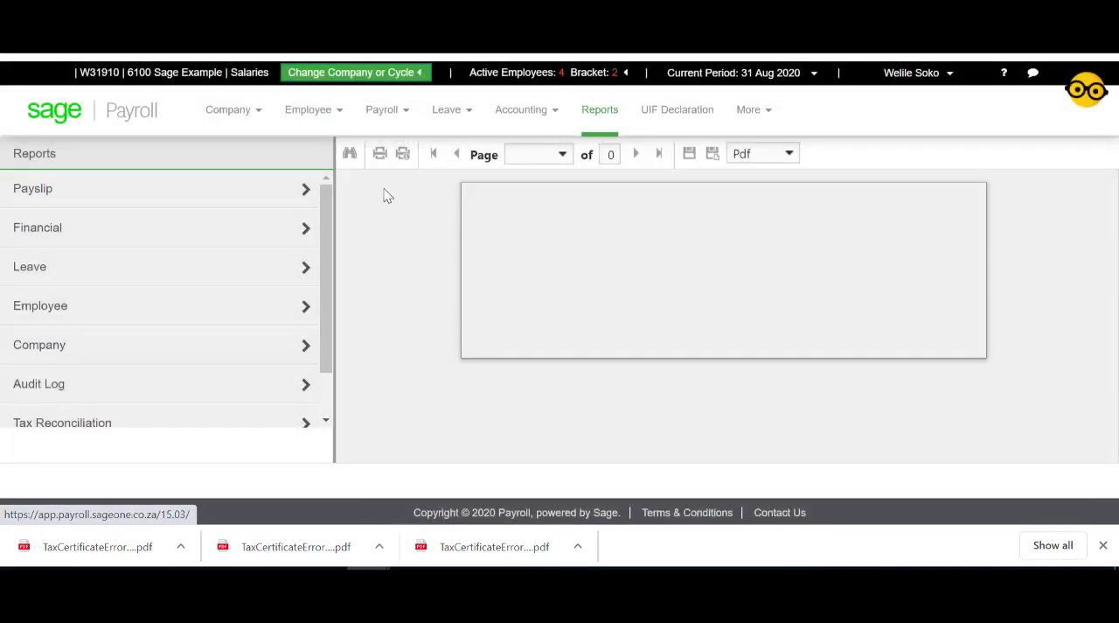
scroll(down, 3)
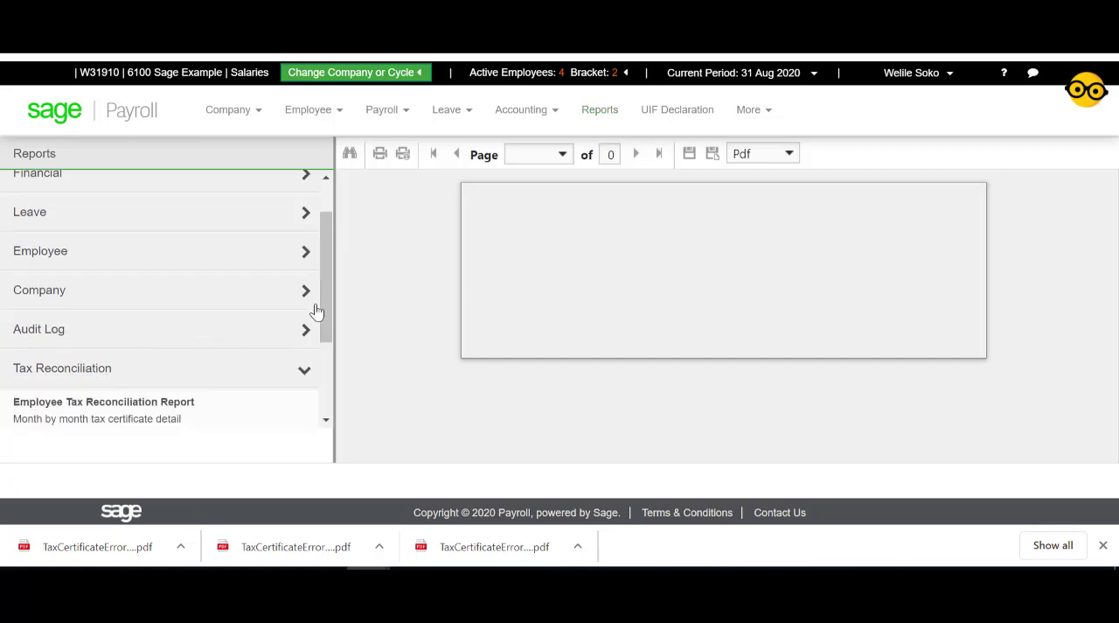
scroll(down, 3)
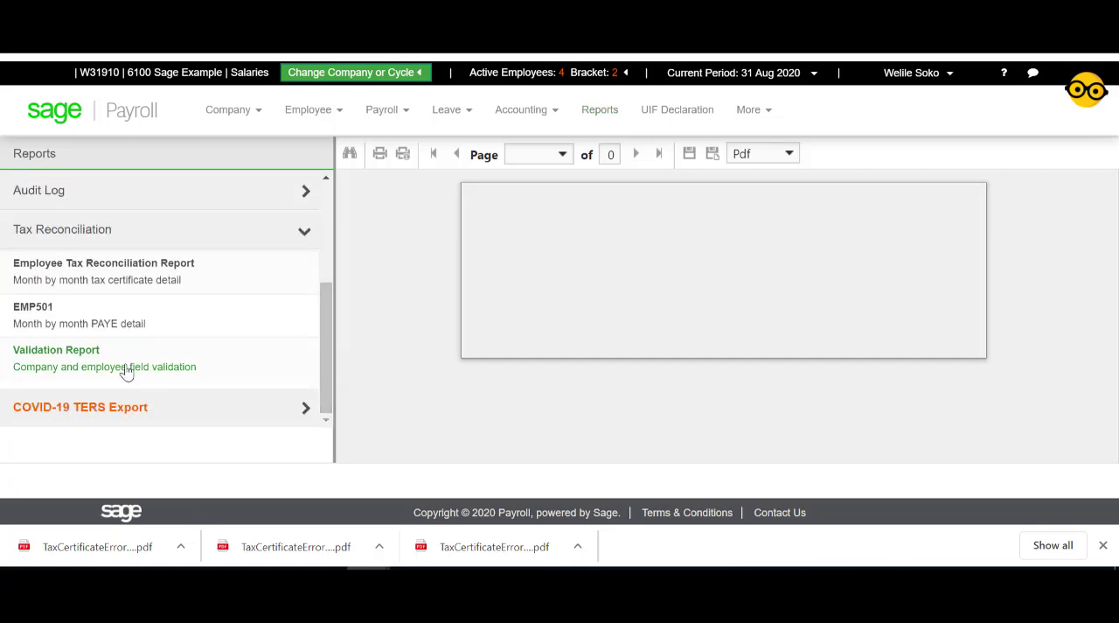
click(56, 349)
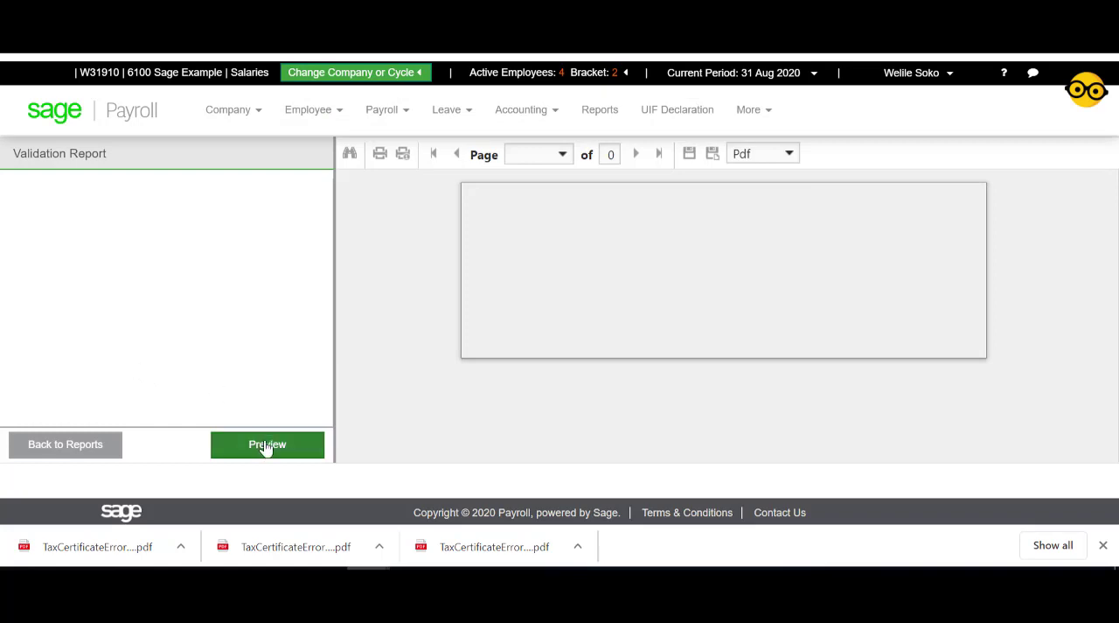
Preview the three-page Income Tax Certificate Error Report and review its rejected reference-number errors
click(266, 444)
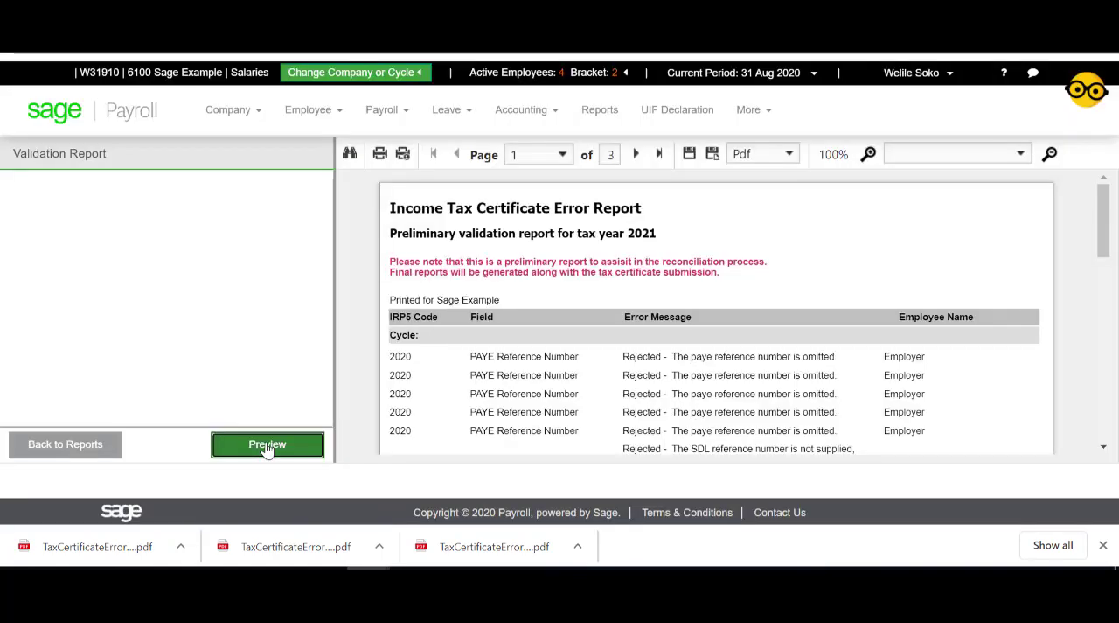
mouse_move(1098, 229)
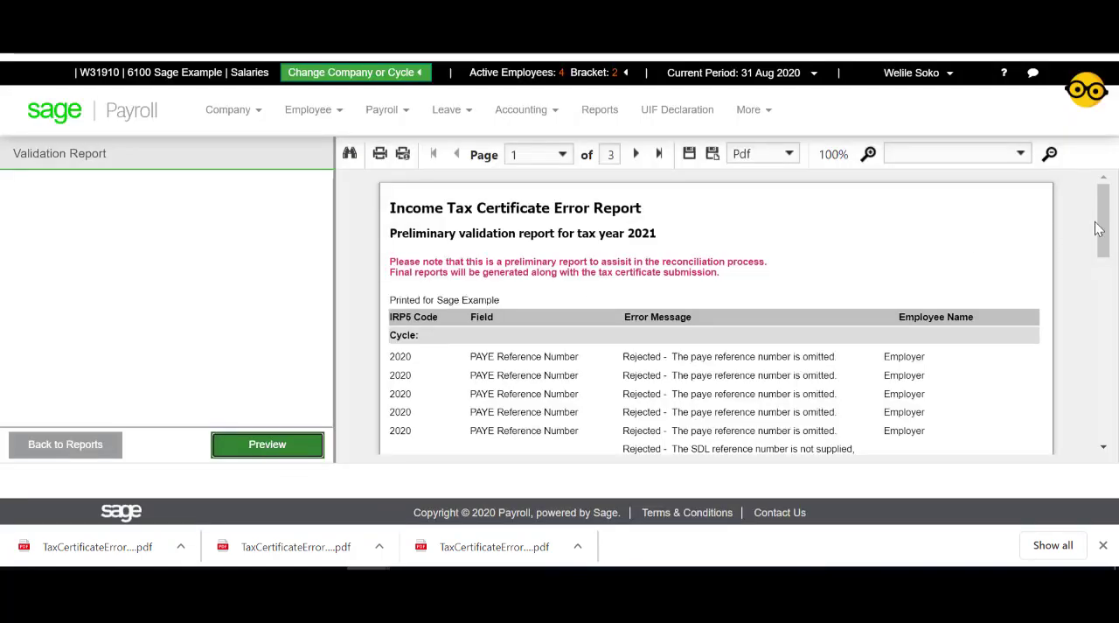
scroll(down, 3)
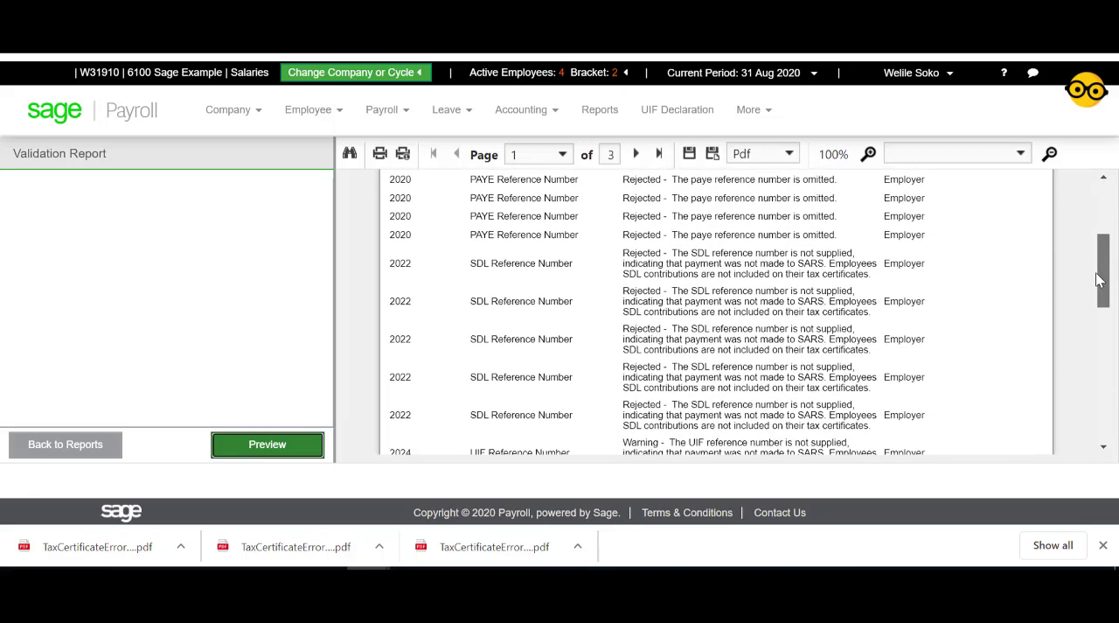
scroll(down, 3)
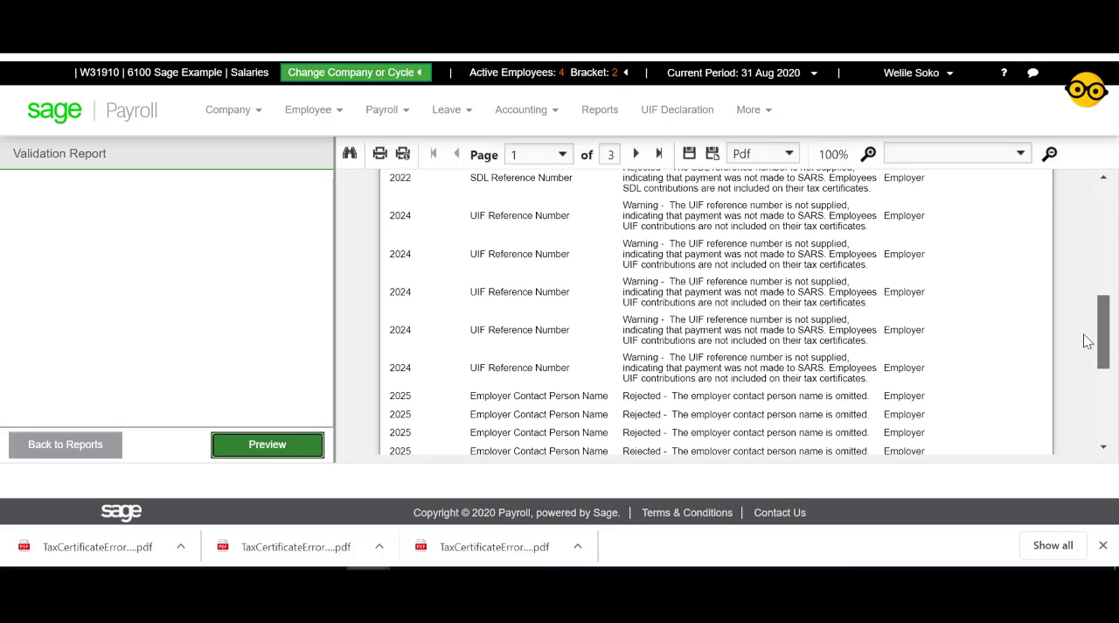
scroll(down, 3)
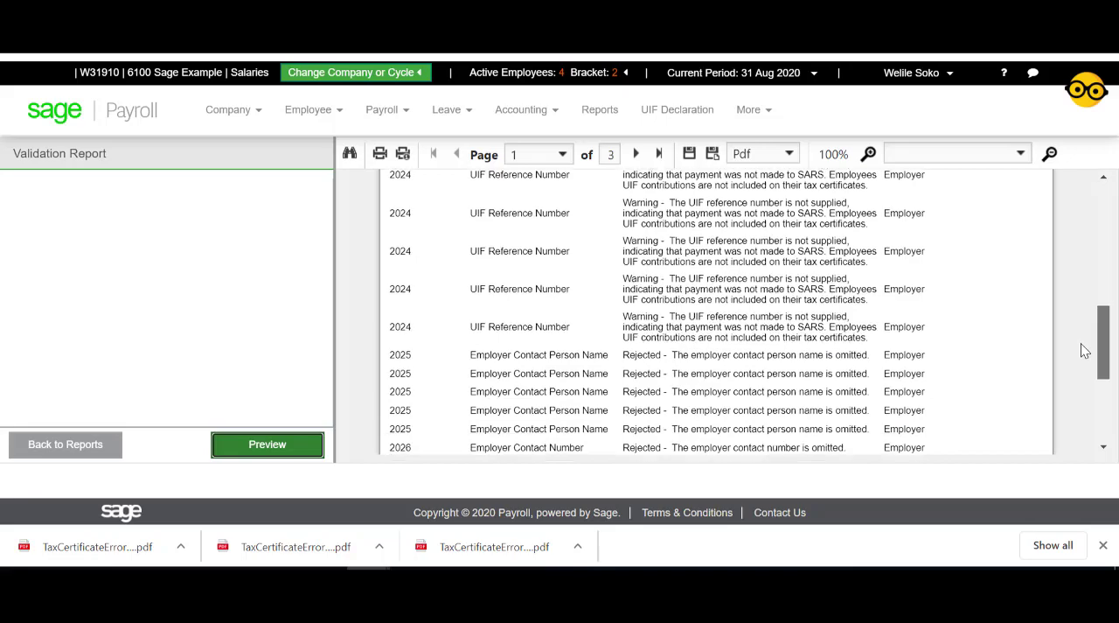
scroll(down, 3)
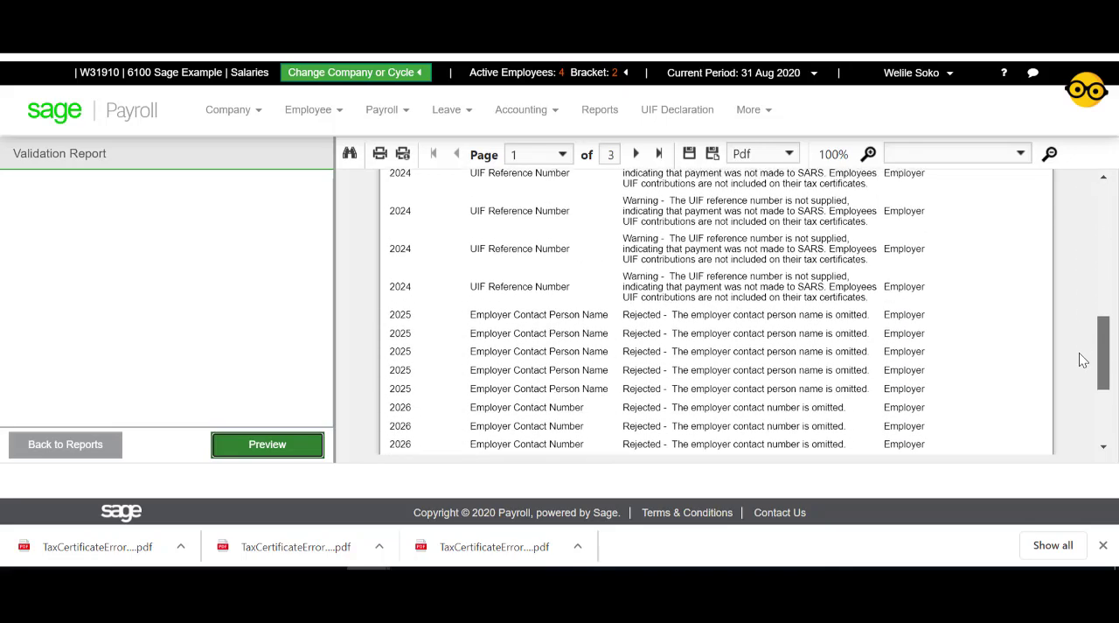
scroll(up, 3)
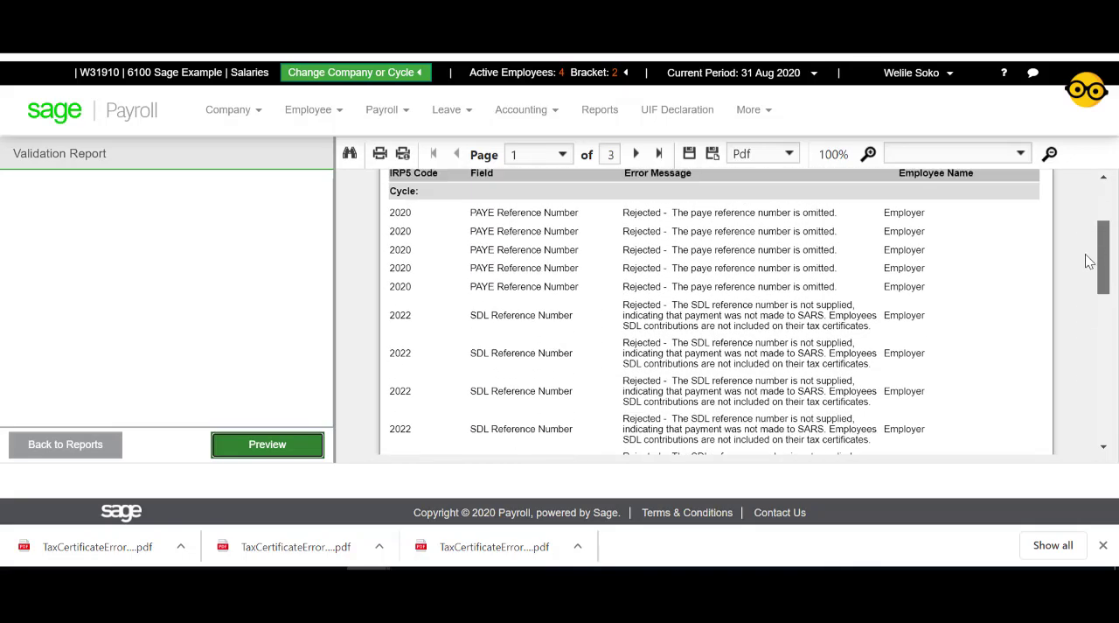
scroll(up, 3)
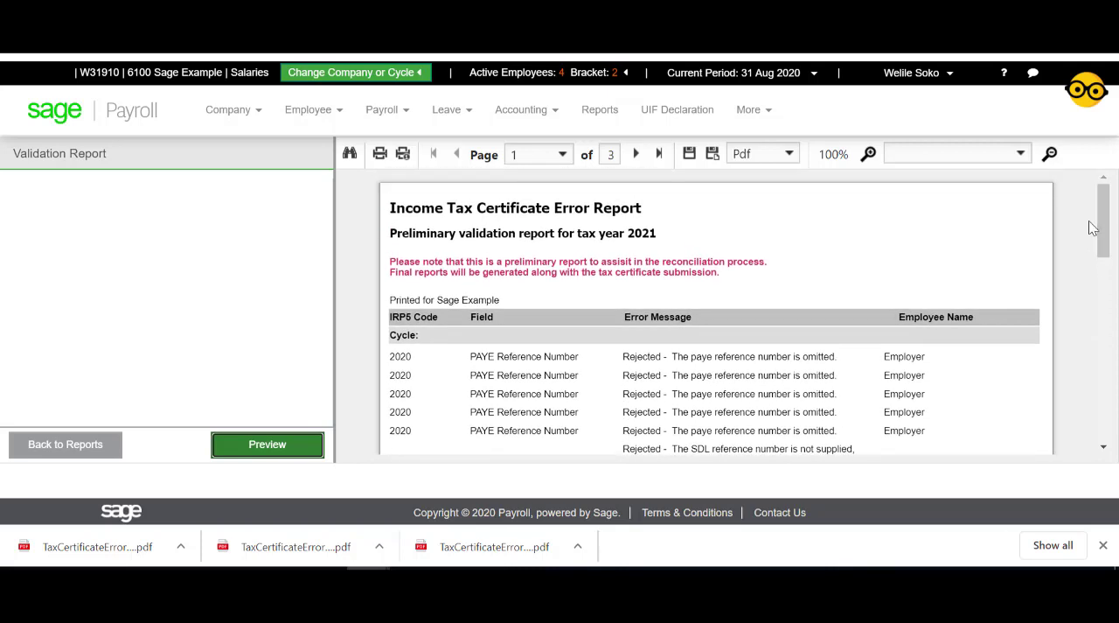
mouse_move(1082, 227)
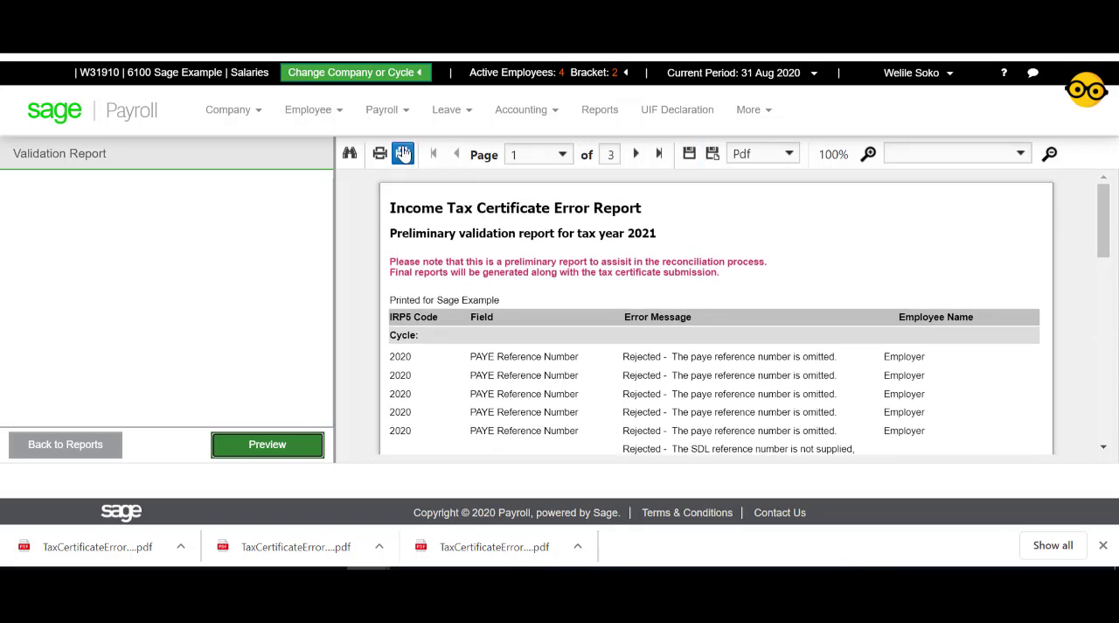
mouse_move(379, 154)
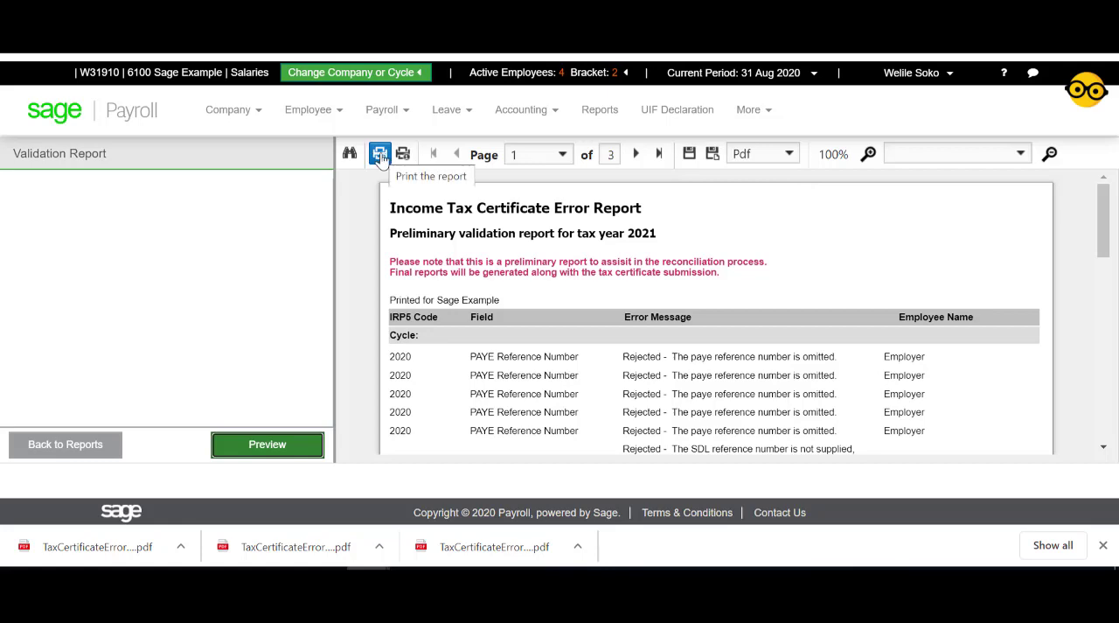
mouse_move(366, 200)
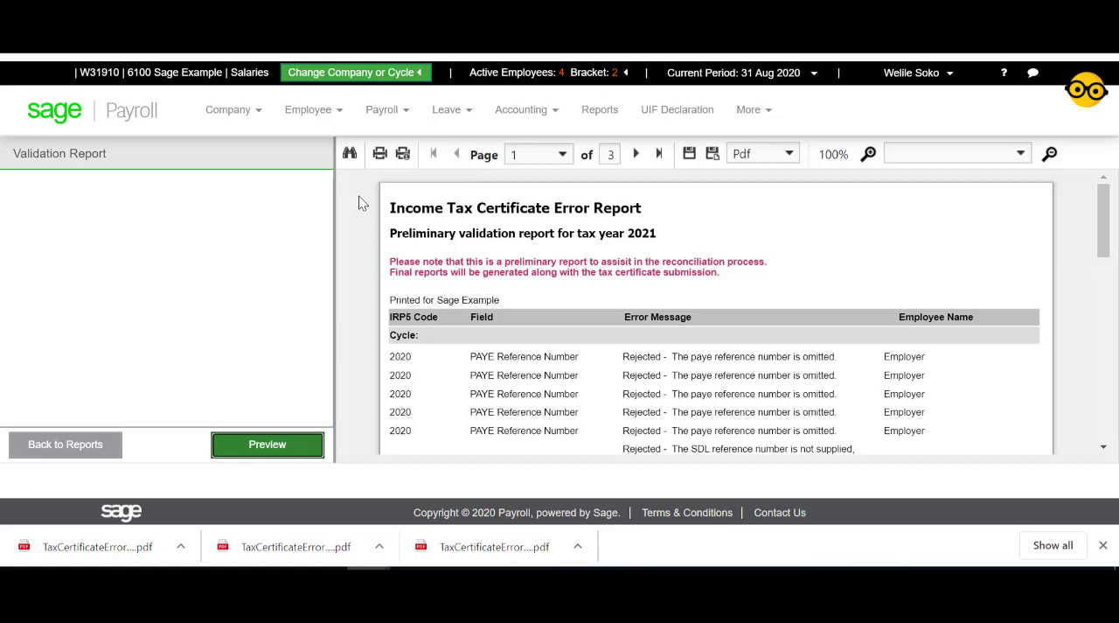
mouse_move(348, 199)
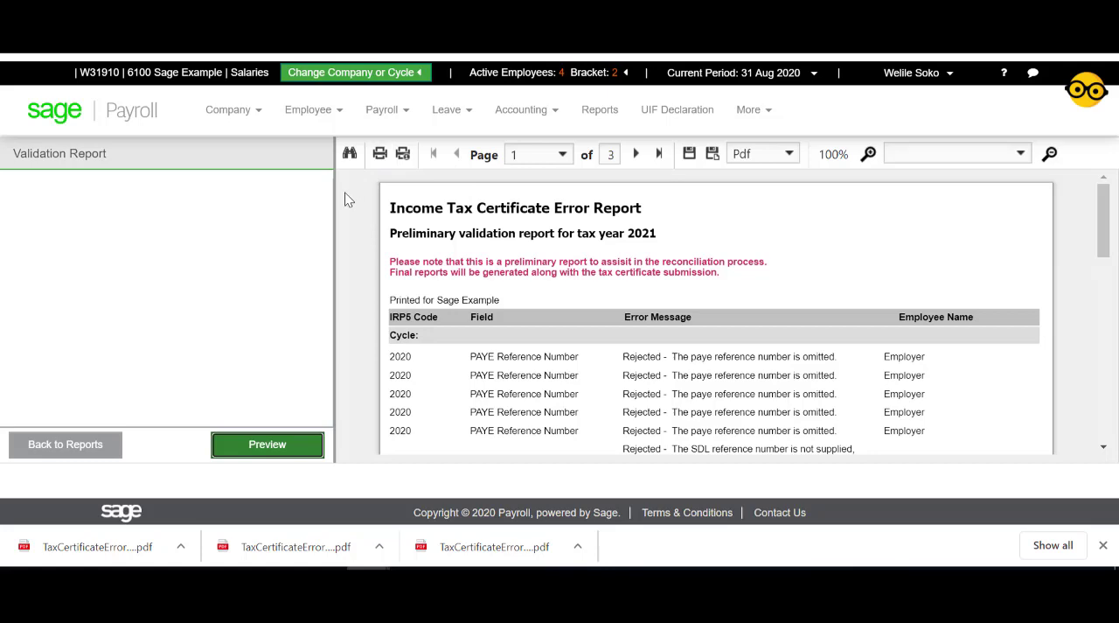
mouse_move(263, 126)
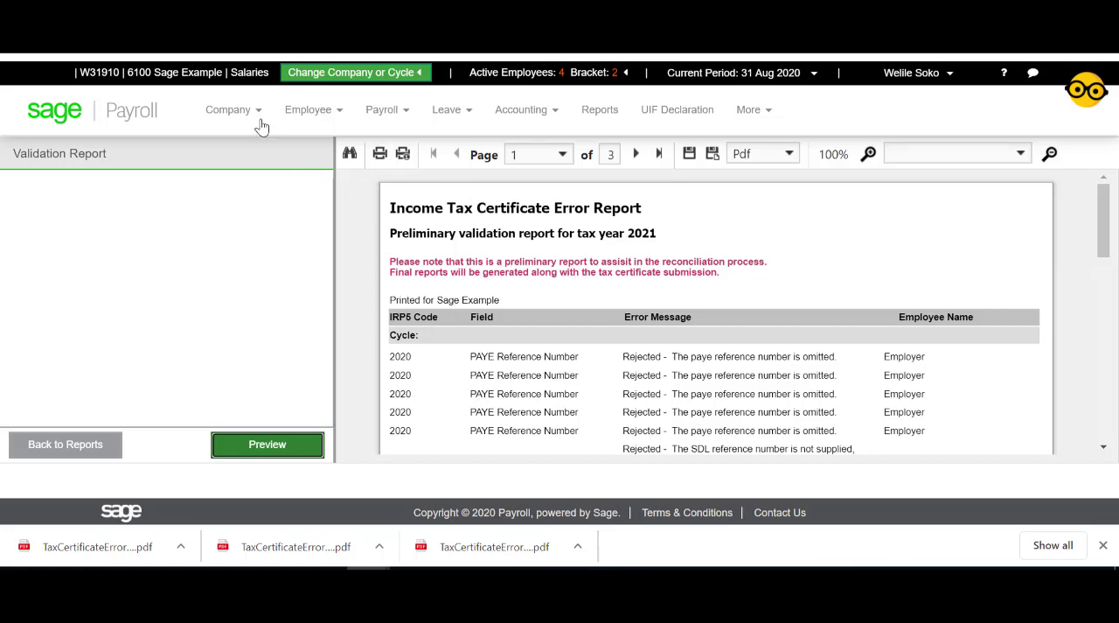
Show the Company Details page for Sage Example with its empty PAYE and SDL/UIF references
click(229, 110)
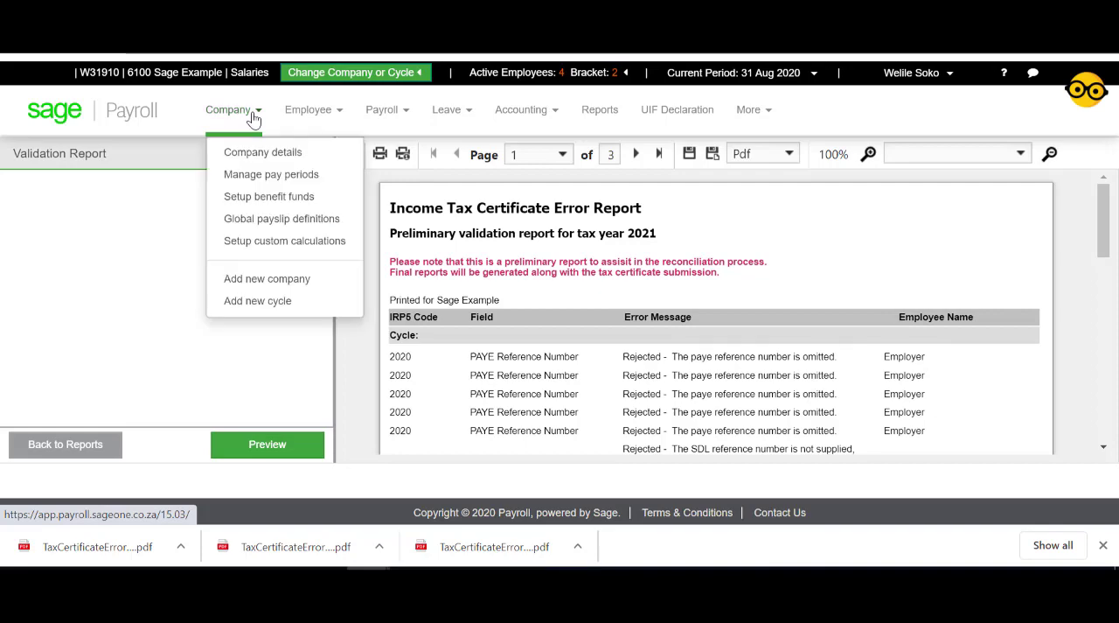
mouse_move(262, 152)
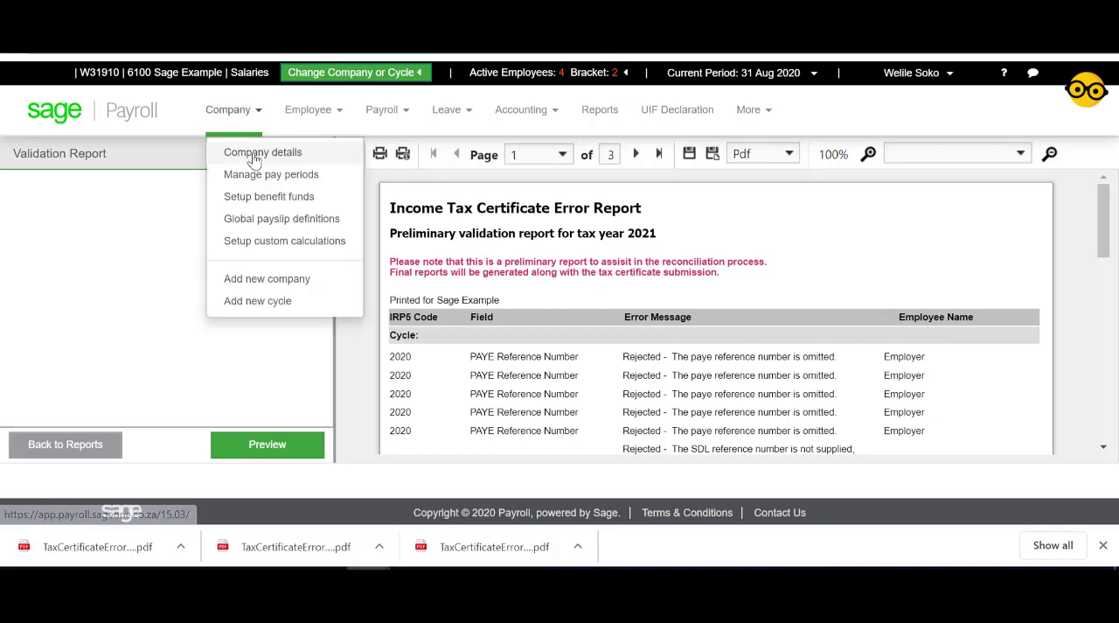
click(262, 151)
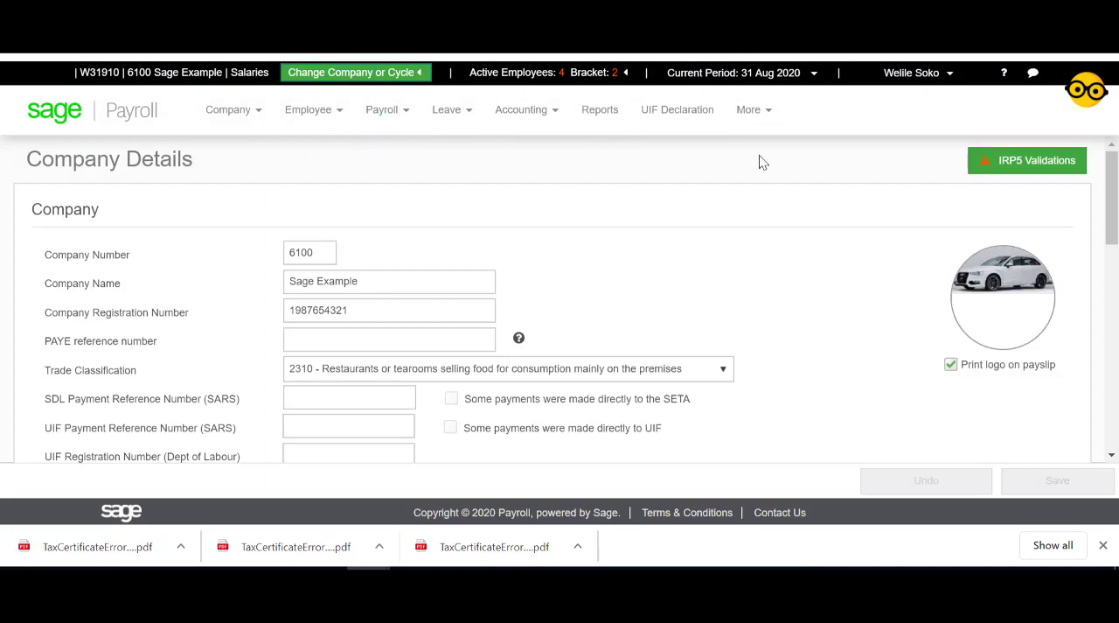
Run IRP5 Validations on the company, reviewing the flagged PAYE, UIF, SIC and SARS contact fields
click(1027, 160)
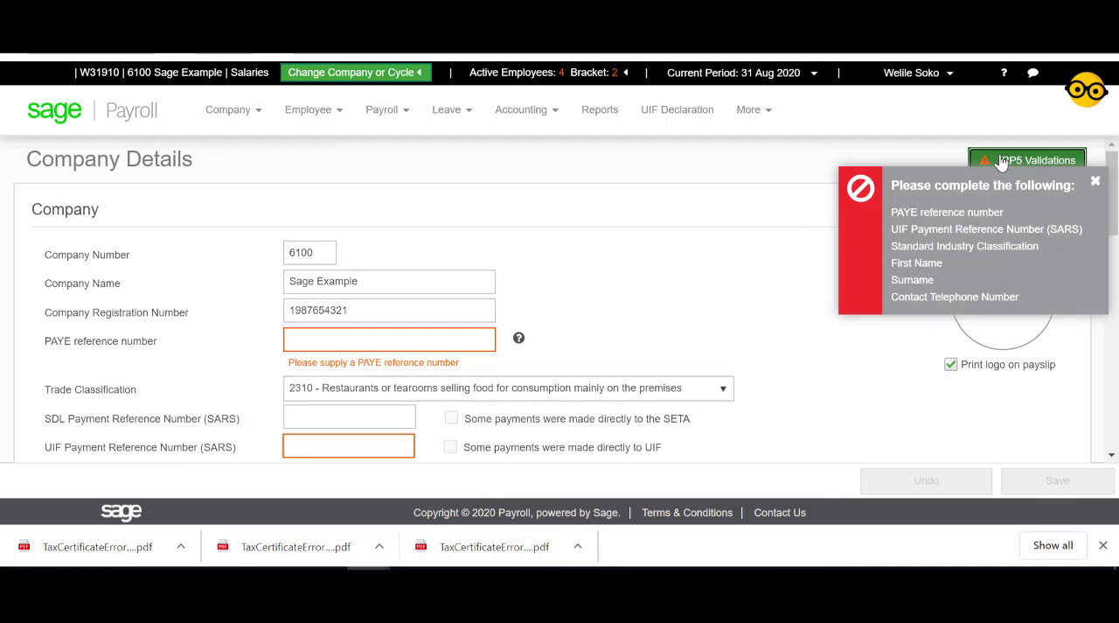
mouse_move(877, 269)
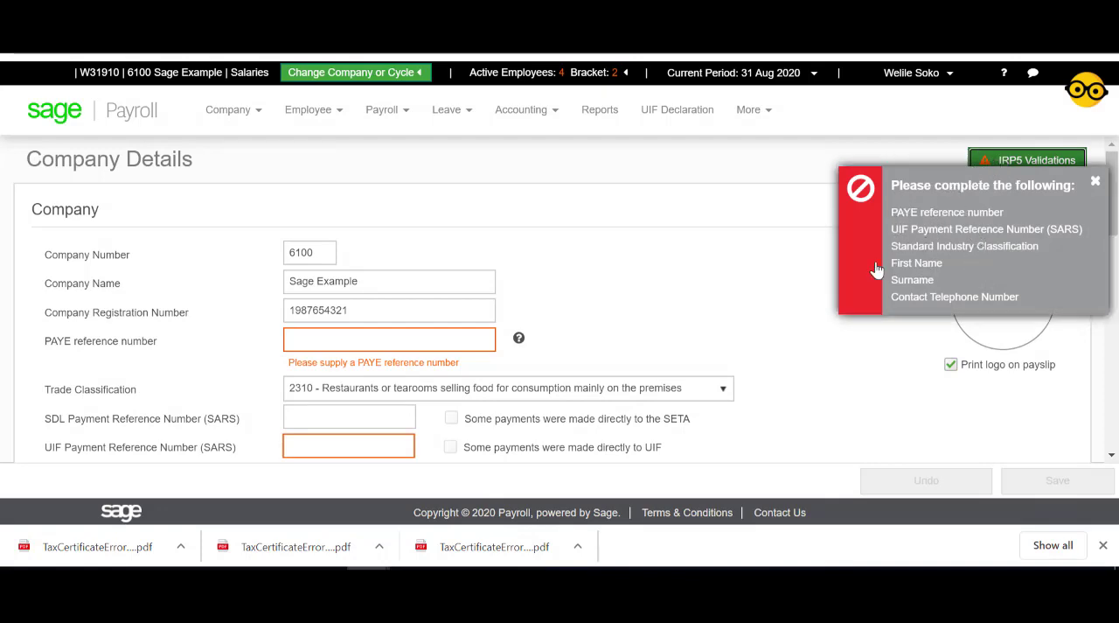
scroll(down, 3)
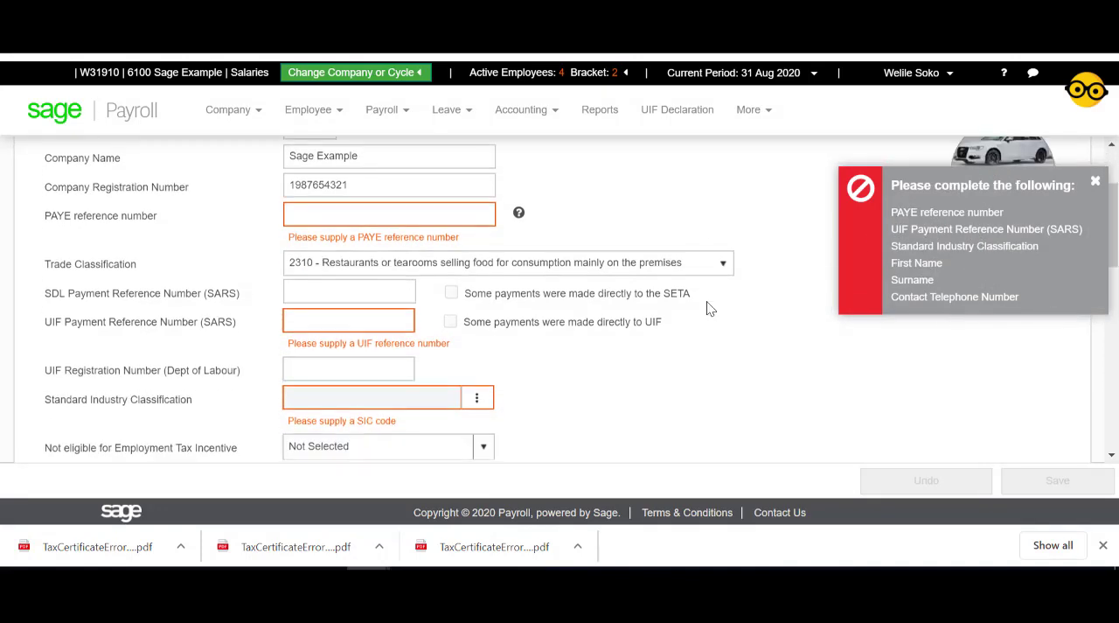
scroll(down, 3)
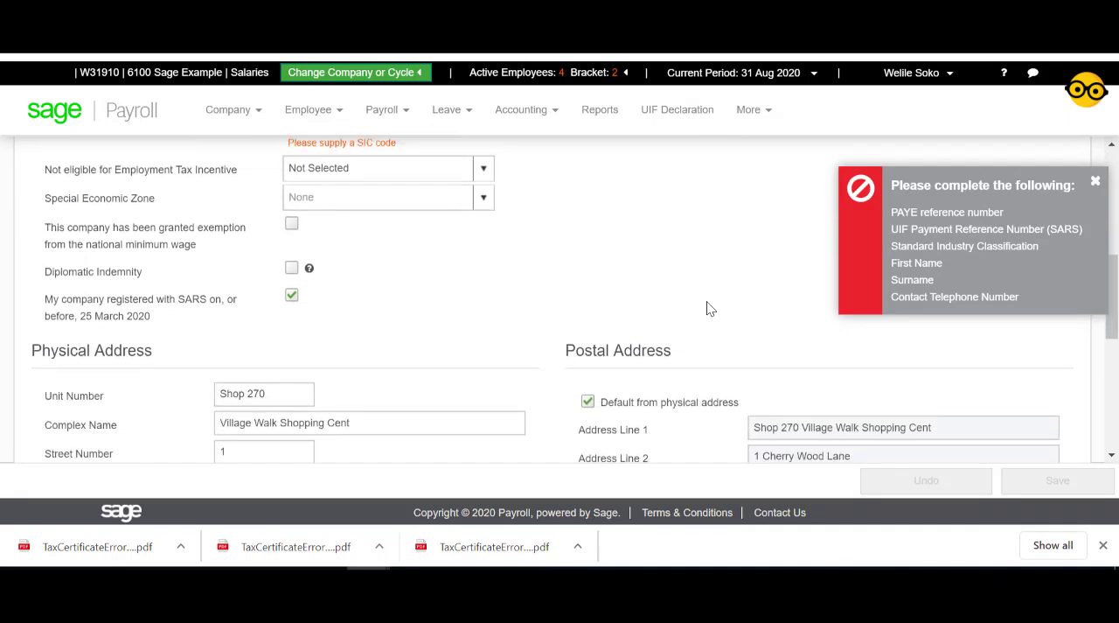
scroll(down, 3)
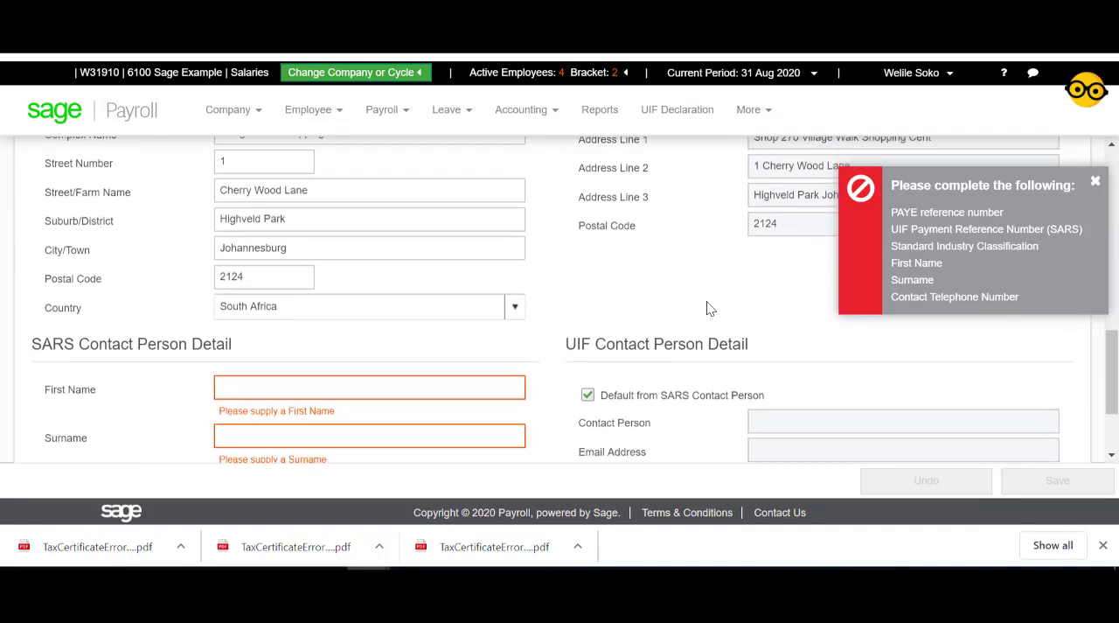
scroll(up, 3)
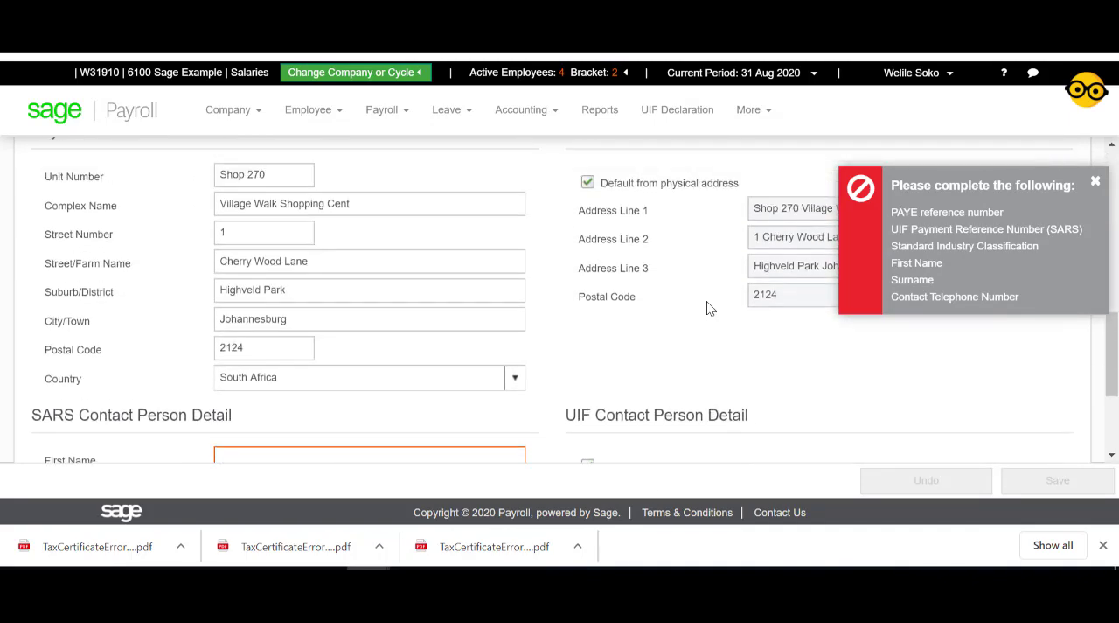
scroll(up, 3)
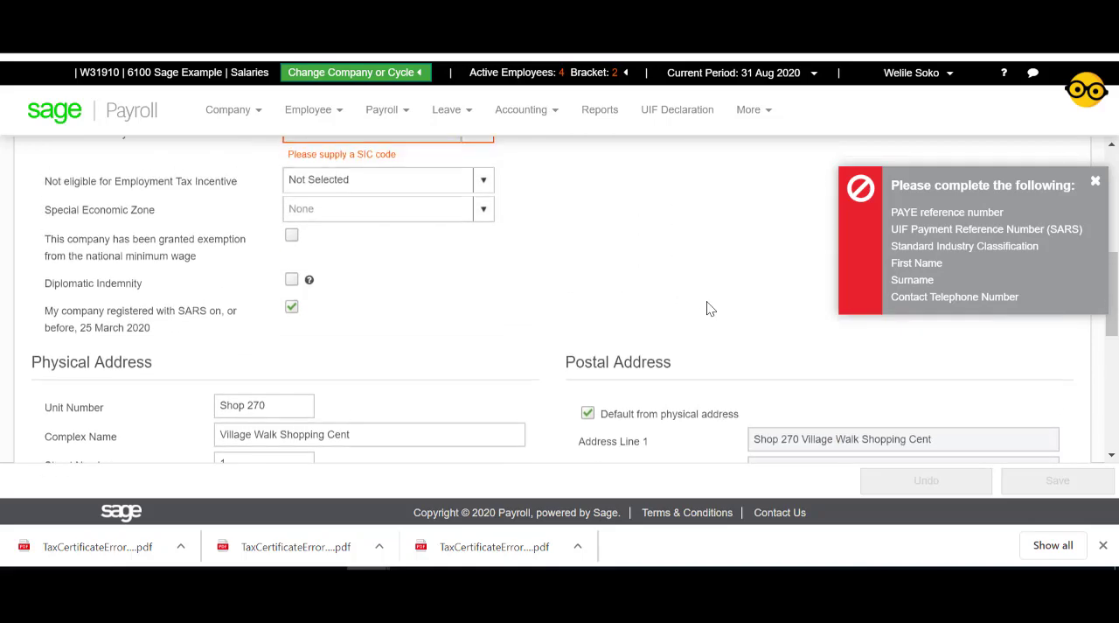
scroll(up, 3)
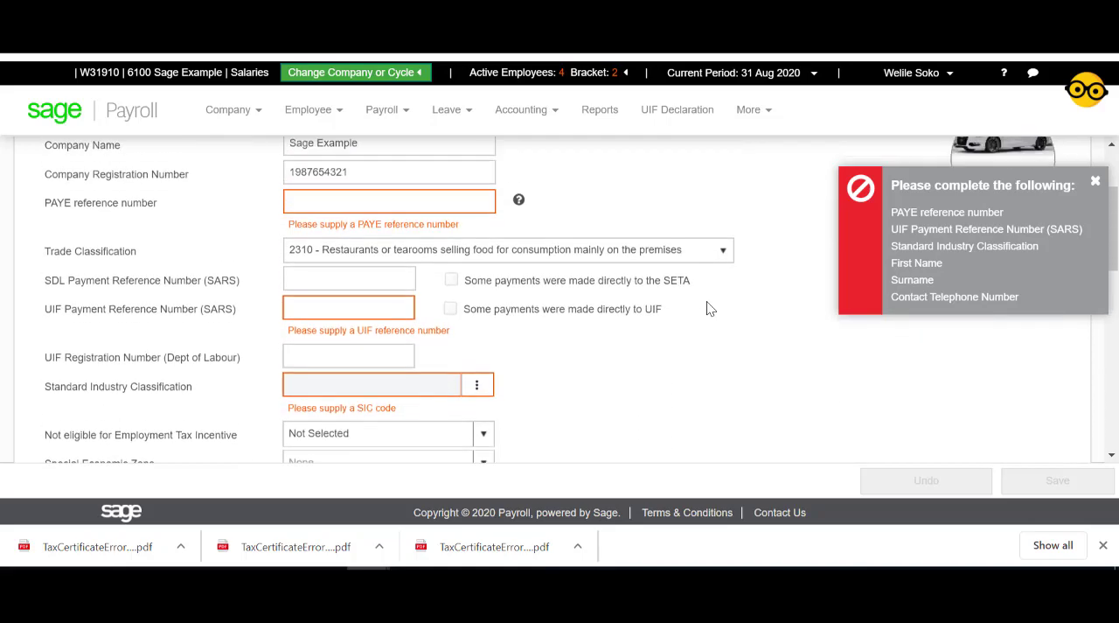
scroll(up, 3)
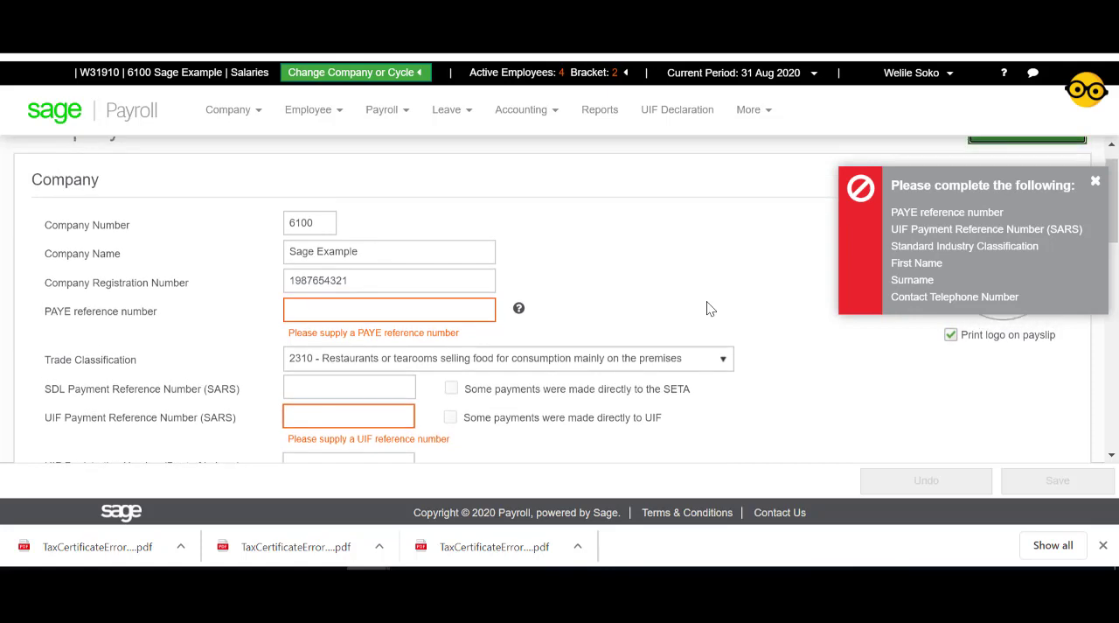
mouse_move(626, 279)
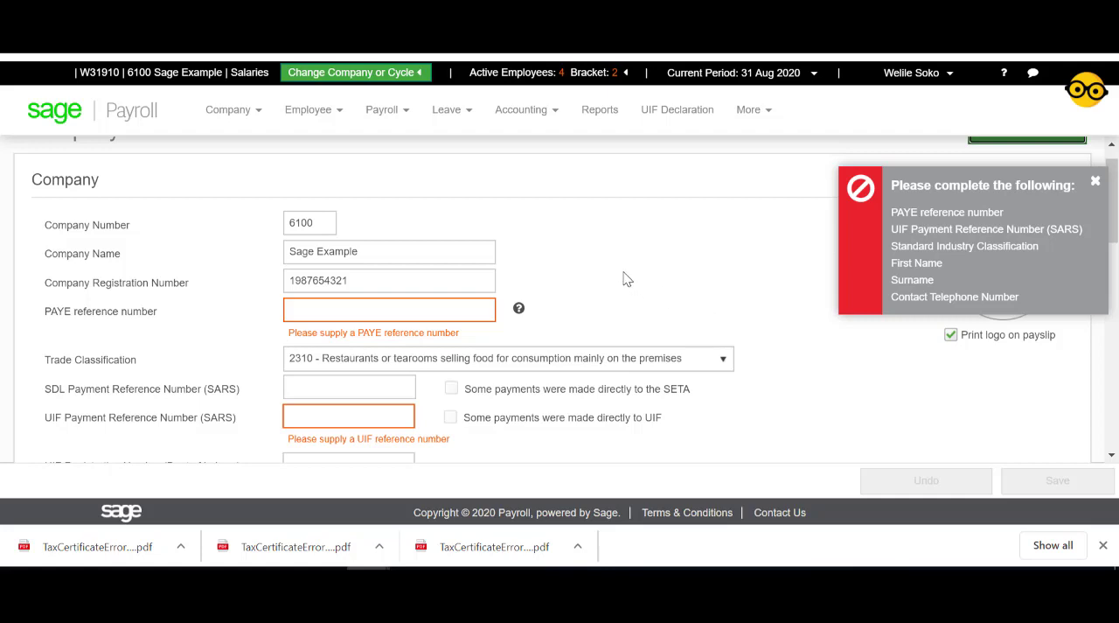
mouse_move(438, 195)
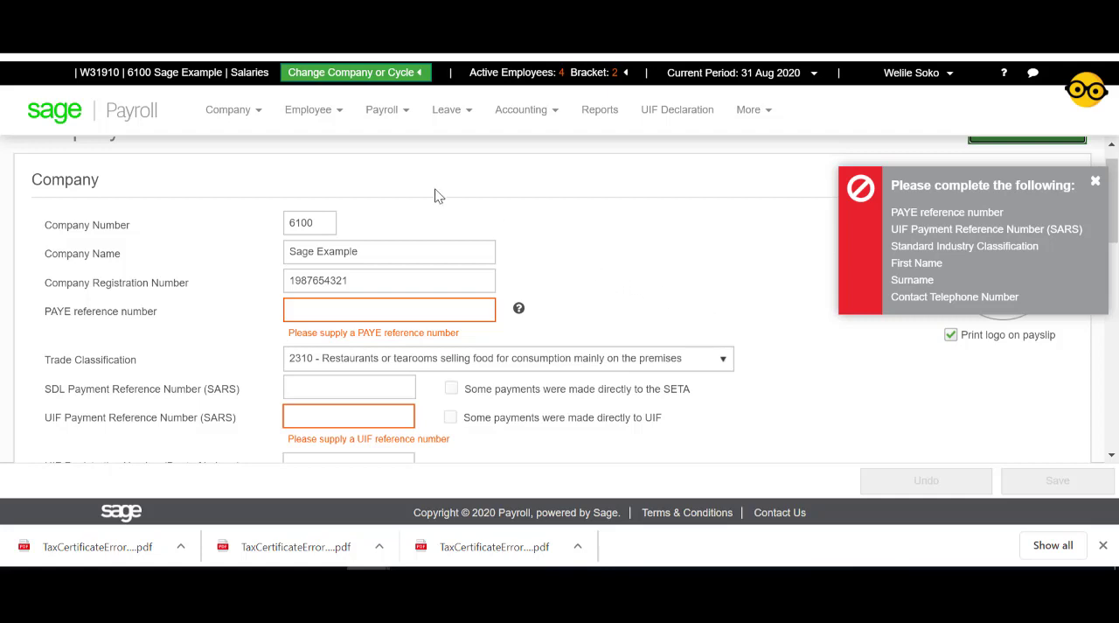
click(308, 109)
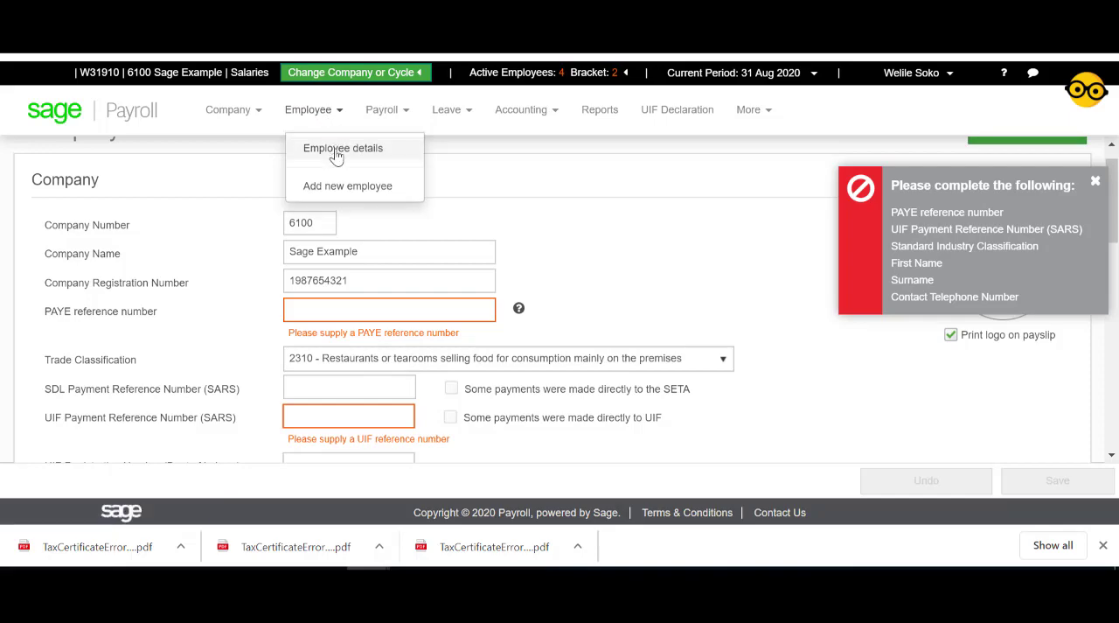
Run IRP5 Validations on employee Sage, reviewing flagged code, initials, ID number, address and bank fields
click(342, 148)
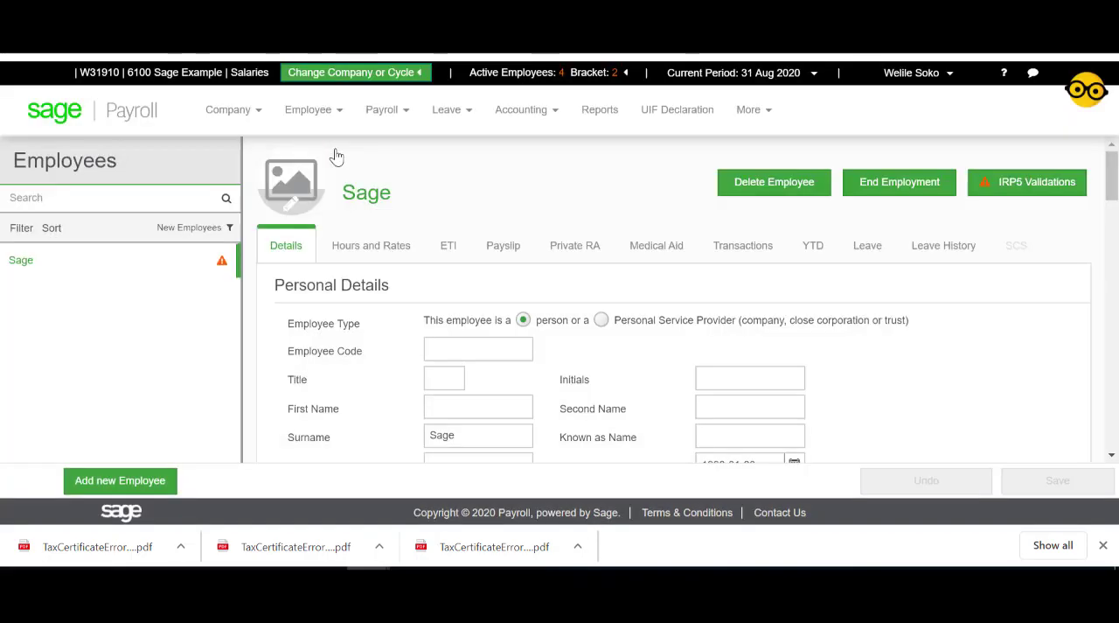
mouse_move(391, 155)
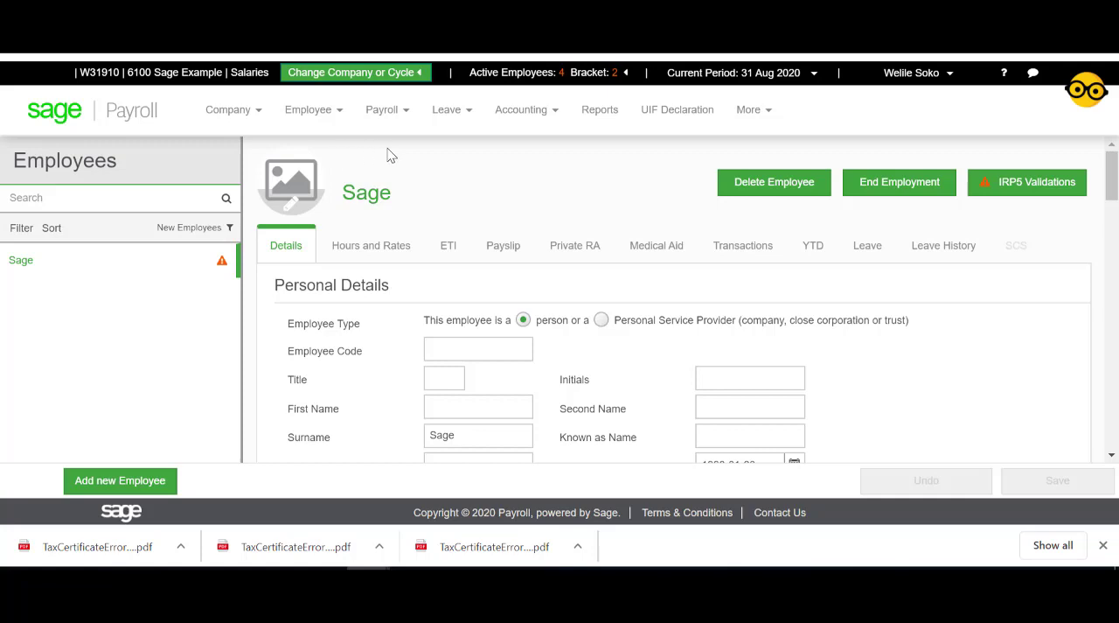
mouse_move(1027, 182)
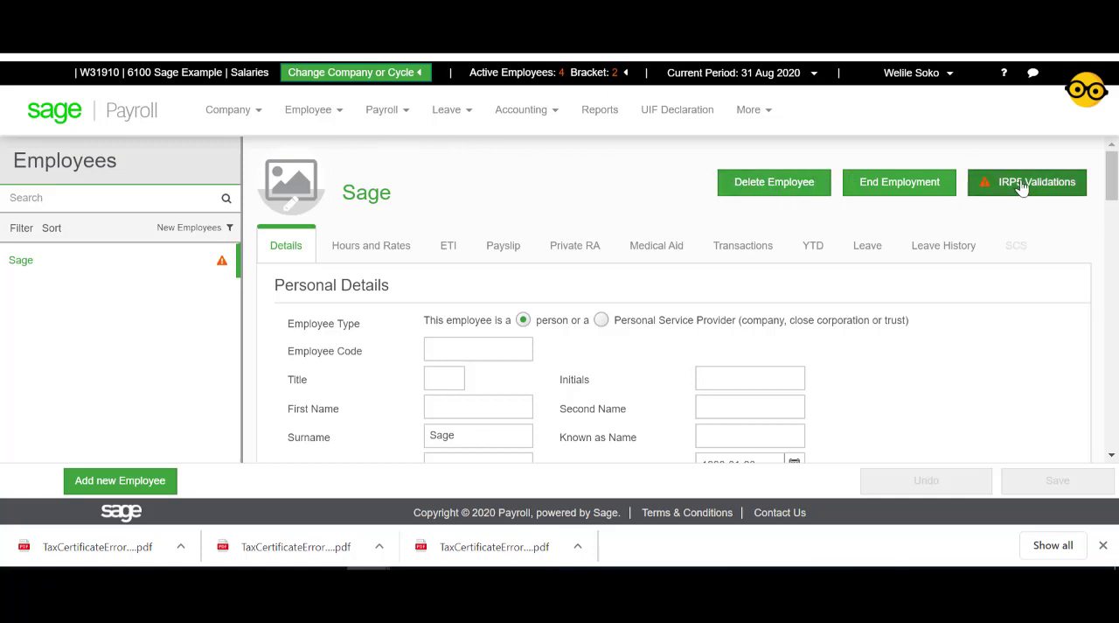
click(1035, 181)
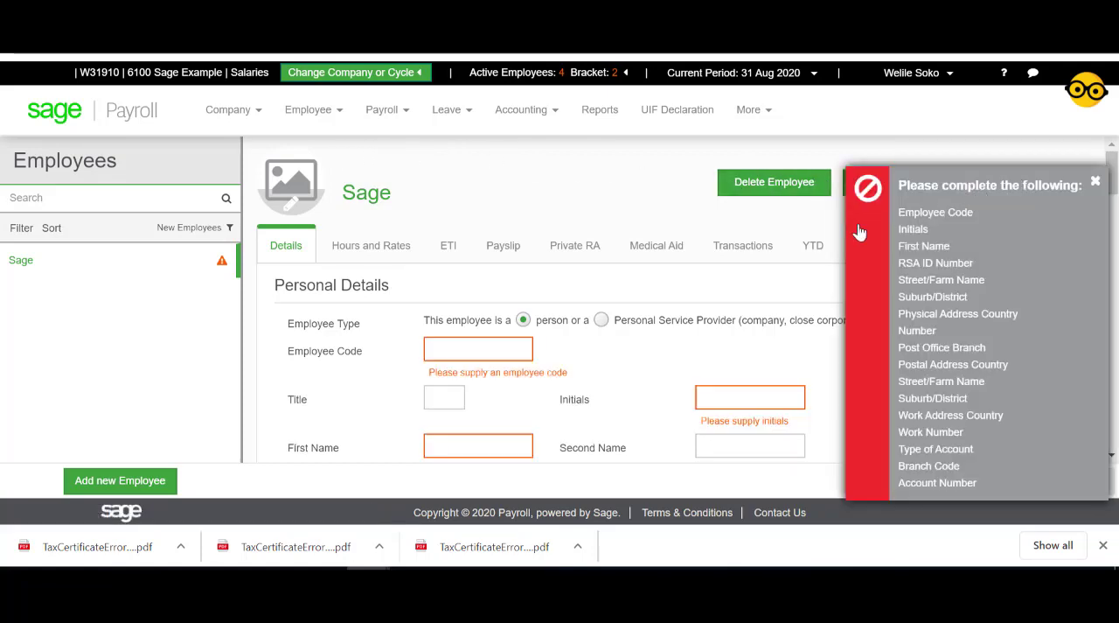
mouse_move(636, 433)
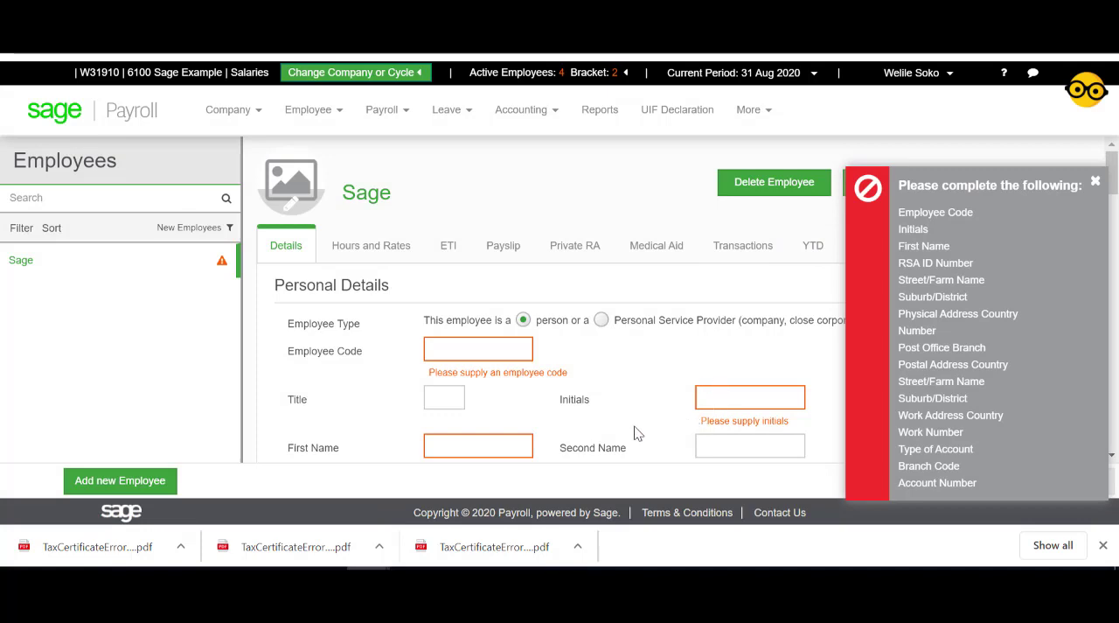
scroll(down, 3)
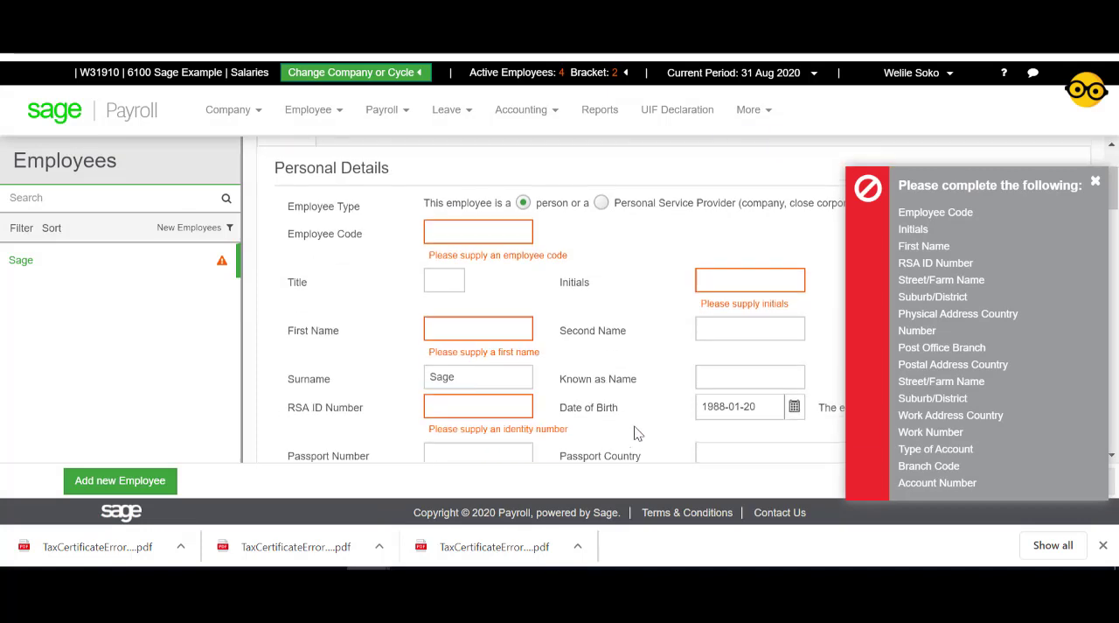
scroll(down, 3)
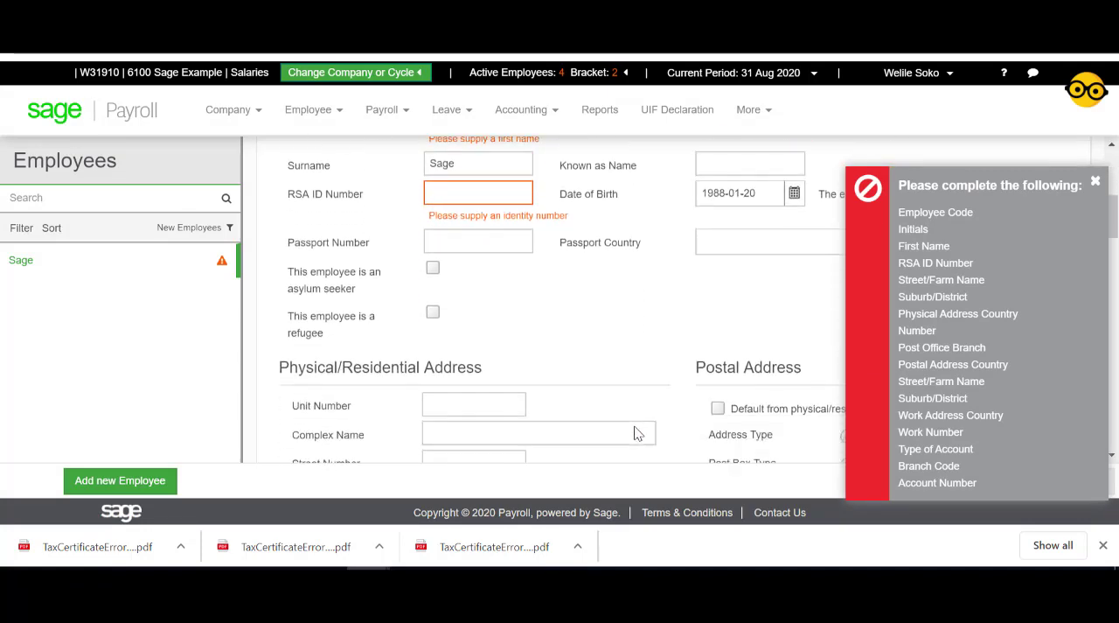
scroll(down, 3)
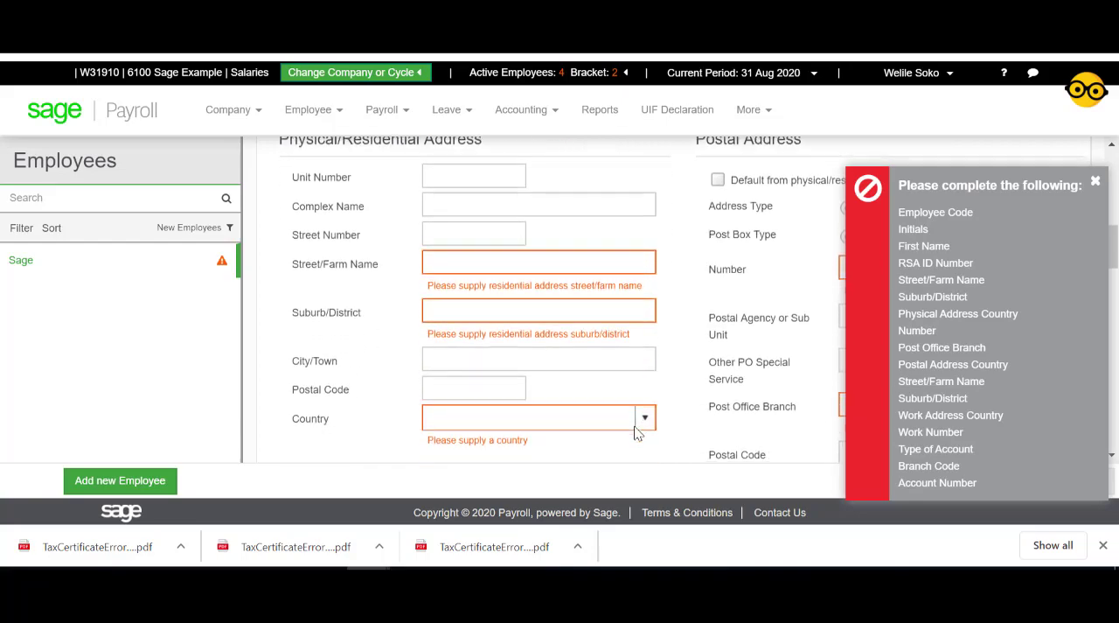